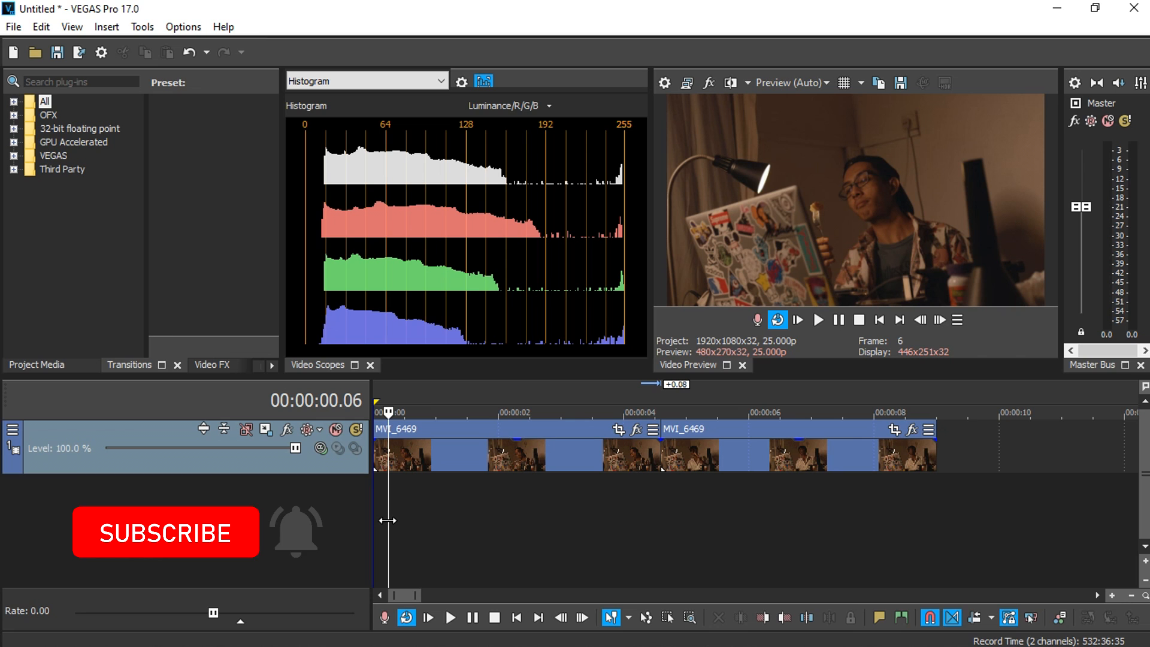
Preview the clips, select the second MVI_6469 event and return to the four-second join.
click(166, 532)
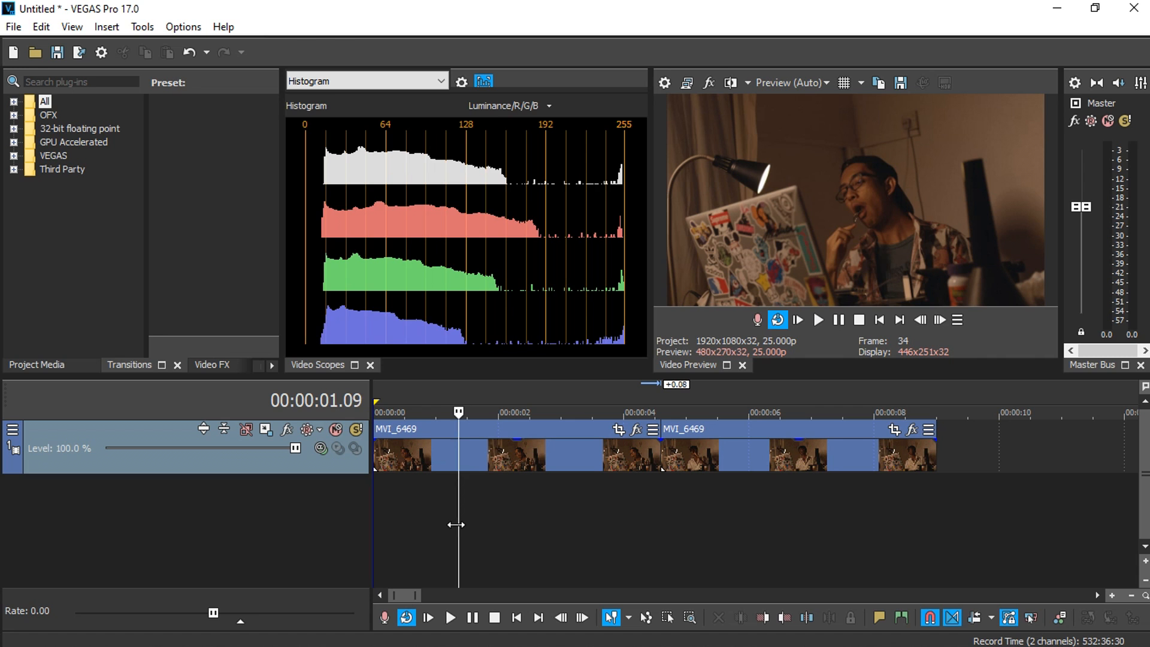
click(556, 412)
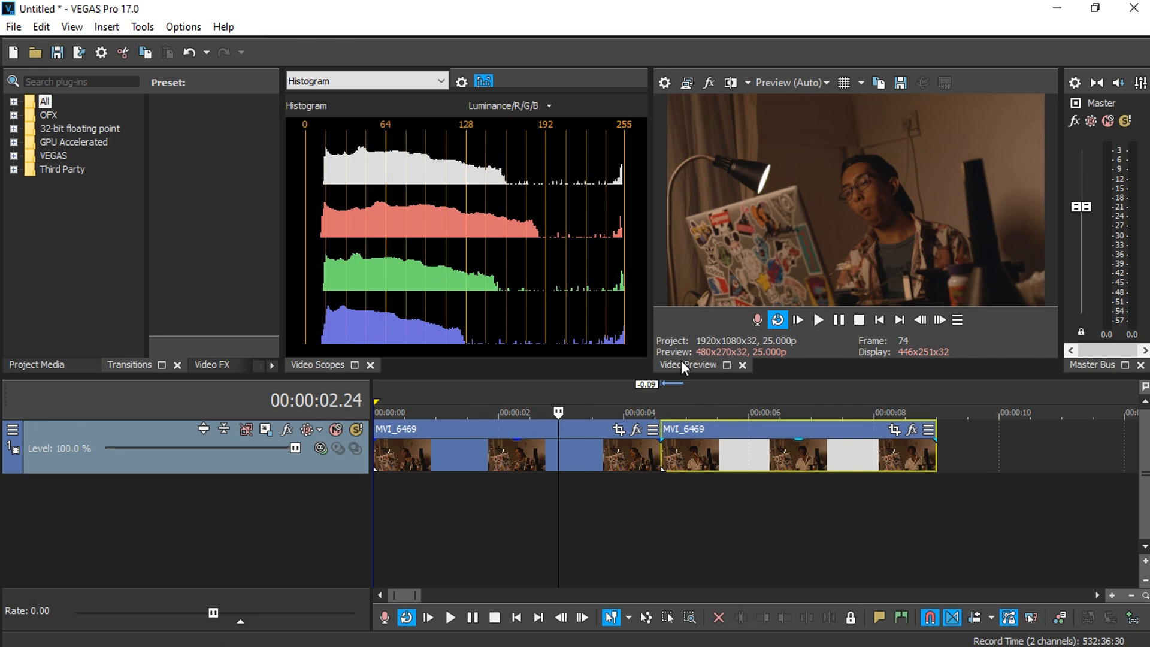
click(504, 411)
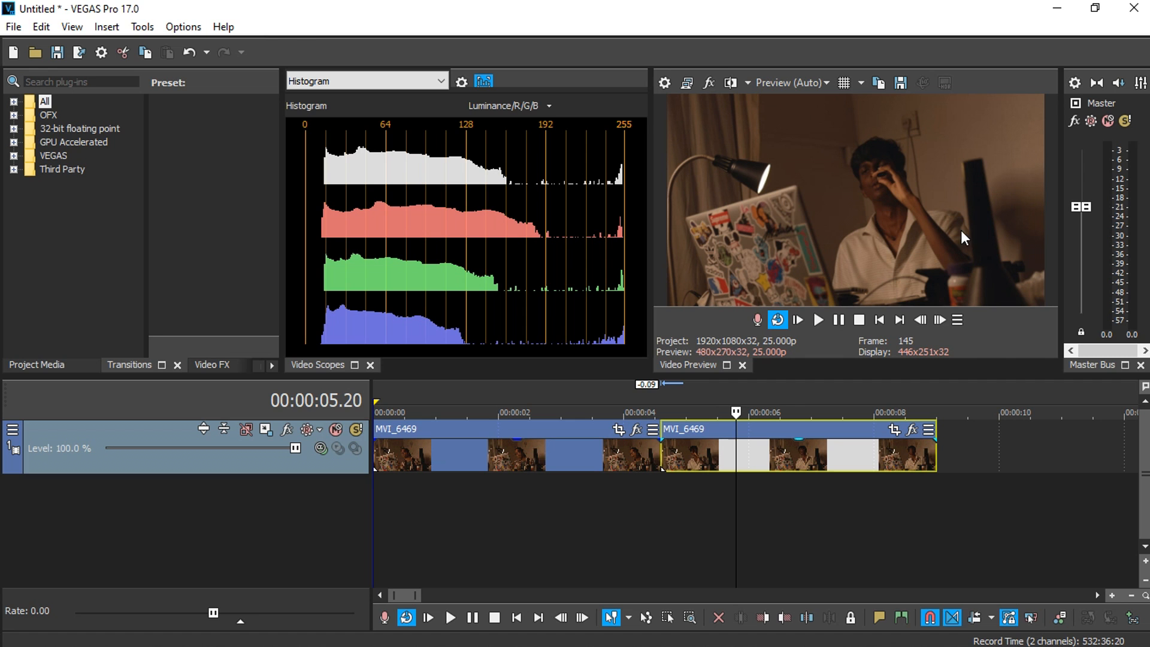
mouse_move(733, 457)
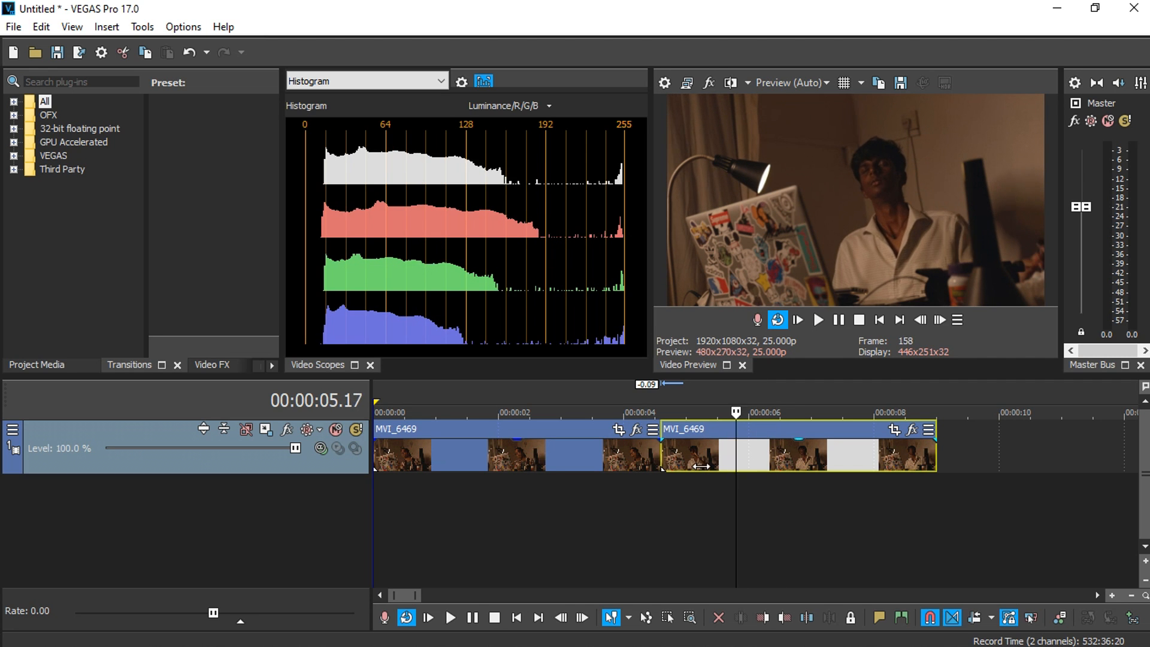
click(623, 411)
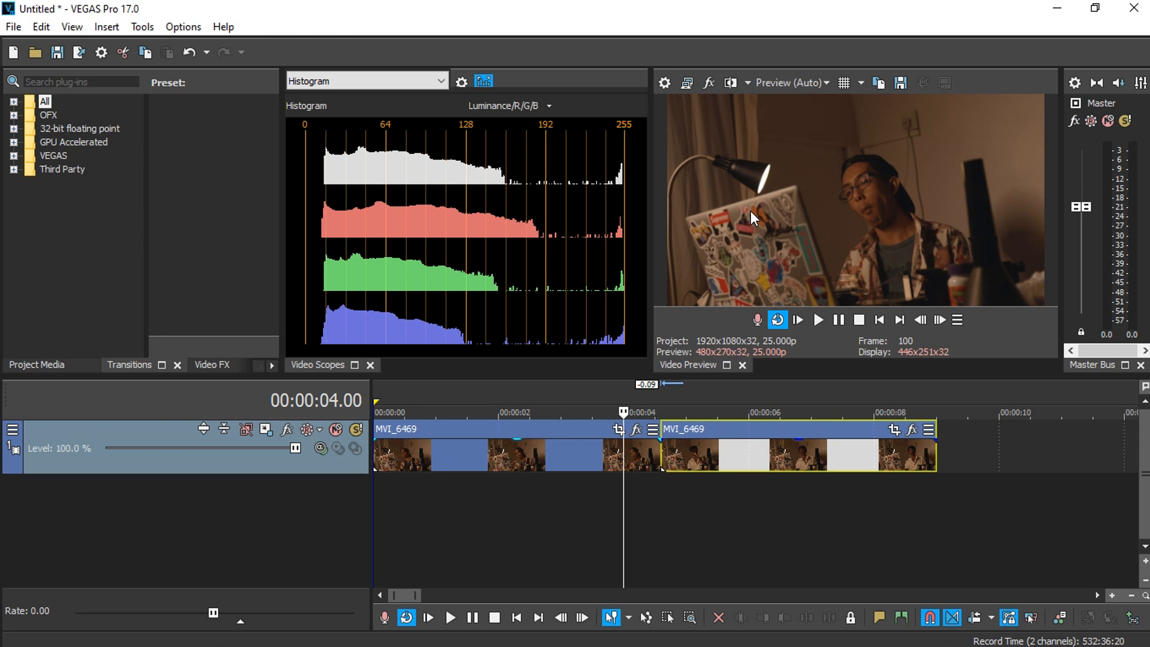
mouse_move(823, 289)
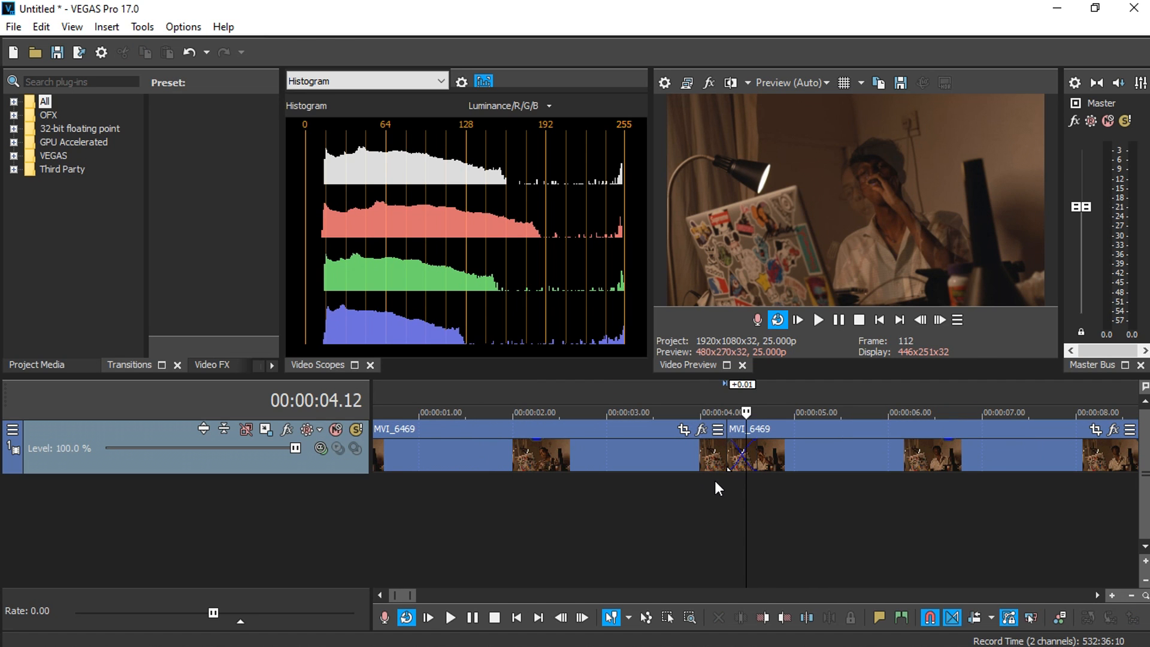
Apply the Warp Flow Default preset from the Transitions list onto the crossfade.
click(716, 411)
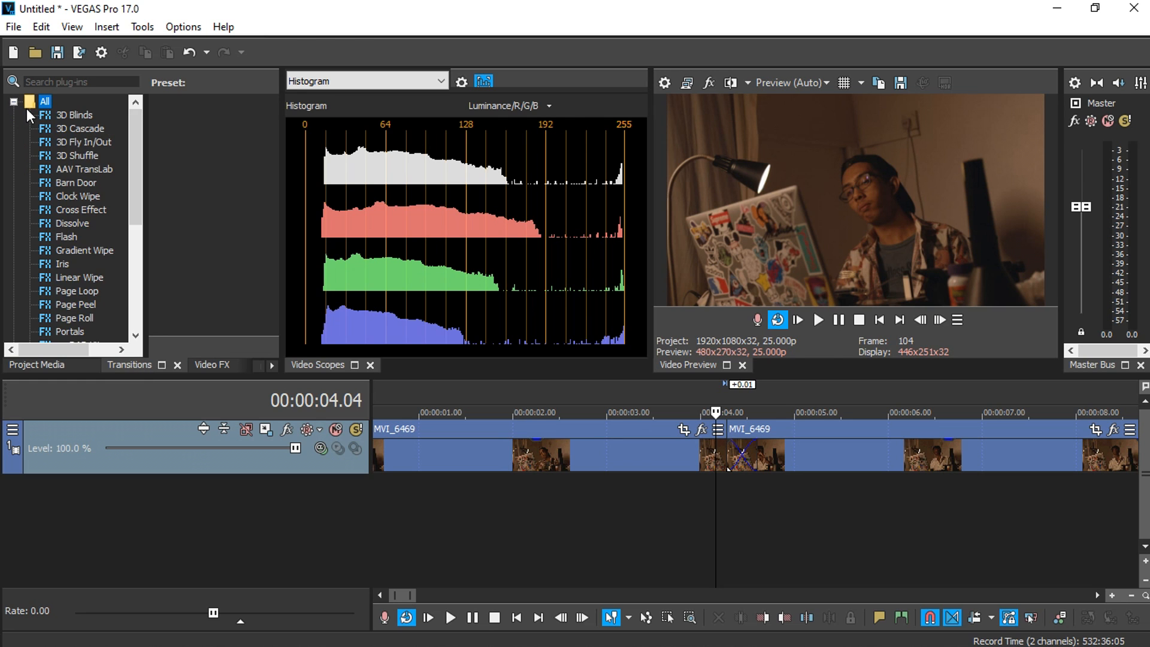
click(78, 264)
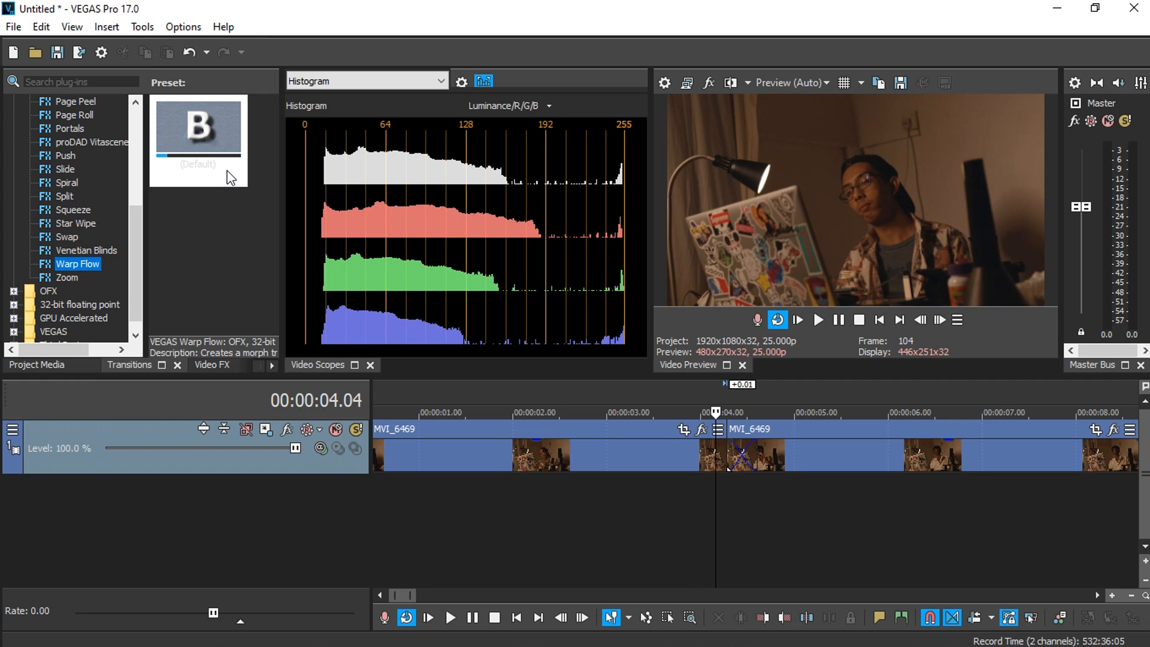
click(198, 128)
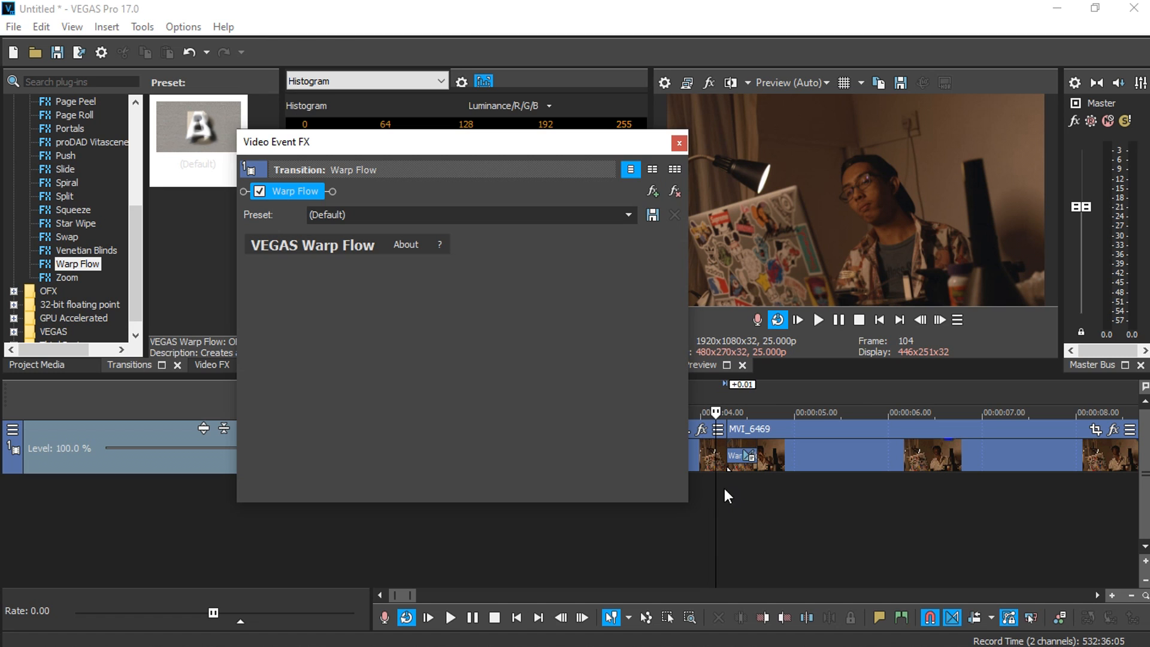
Close the Video Event FX window, leaving Warp Flow on the clips' overlap.
drag(462, 142, 272, 149)
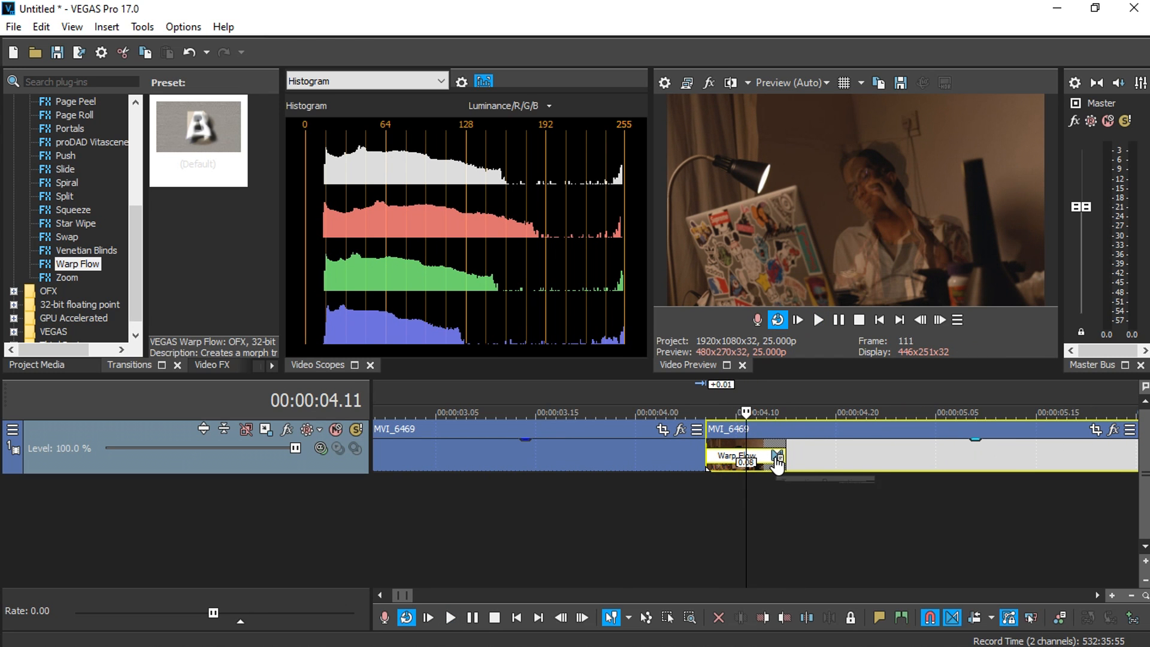
mouse_move(779, 457)
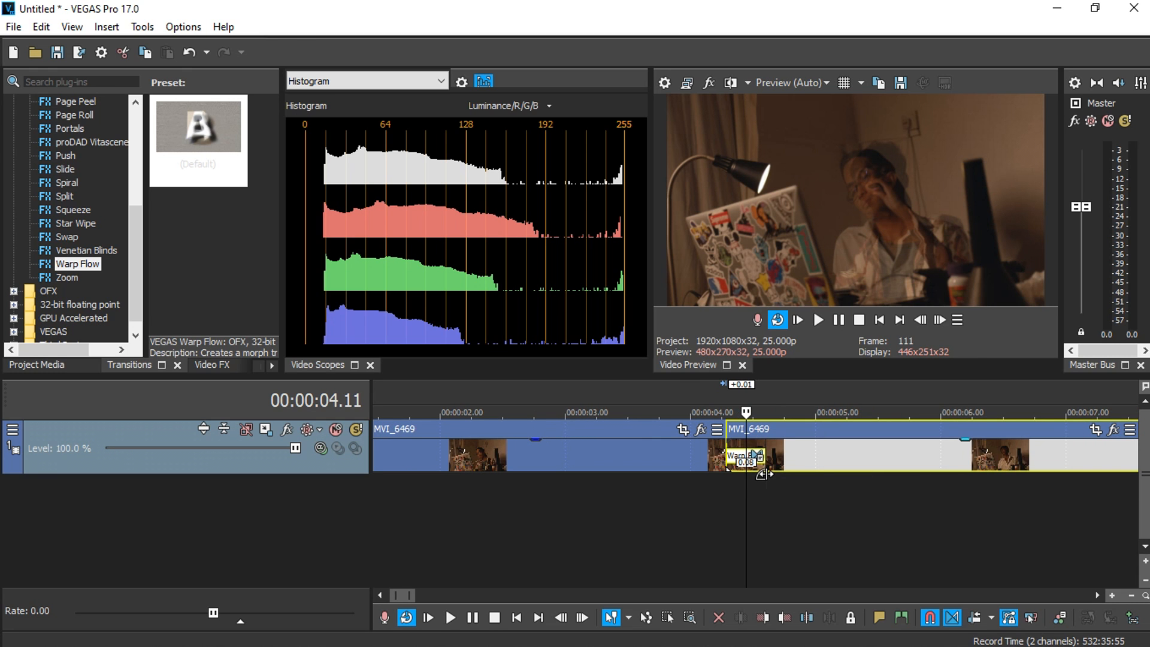
click(818, 319)
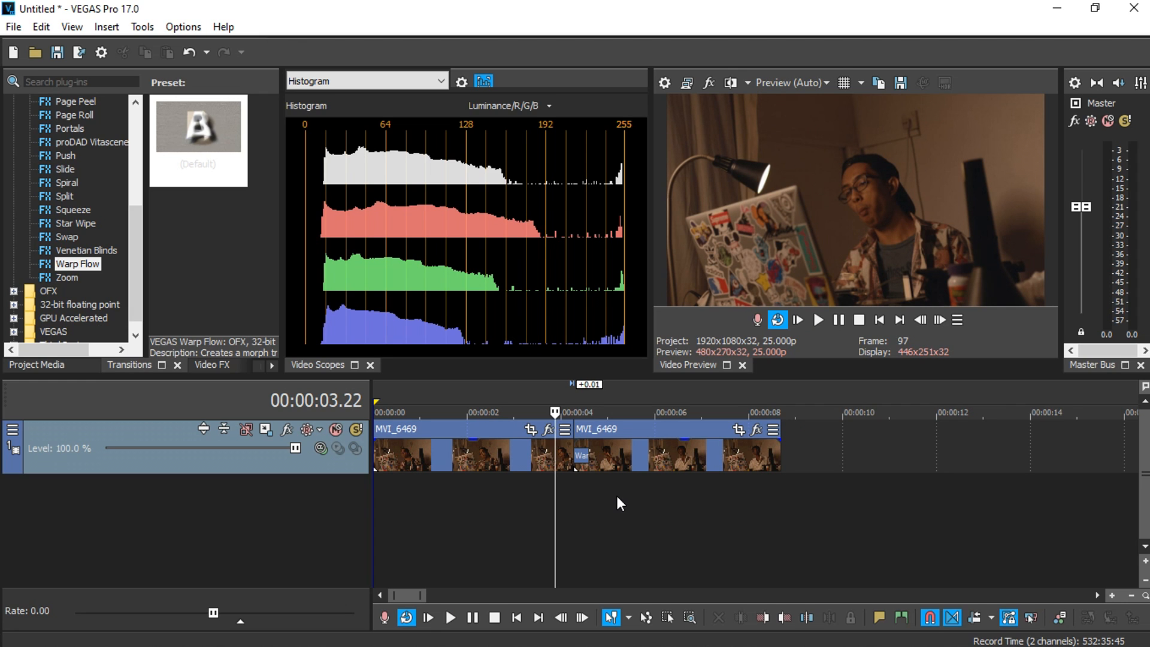
mouse_move(484, 476)
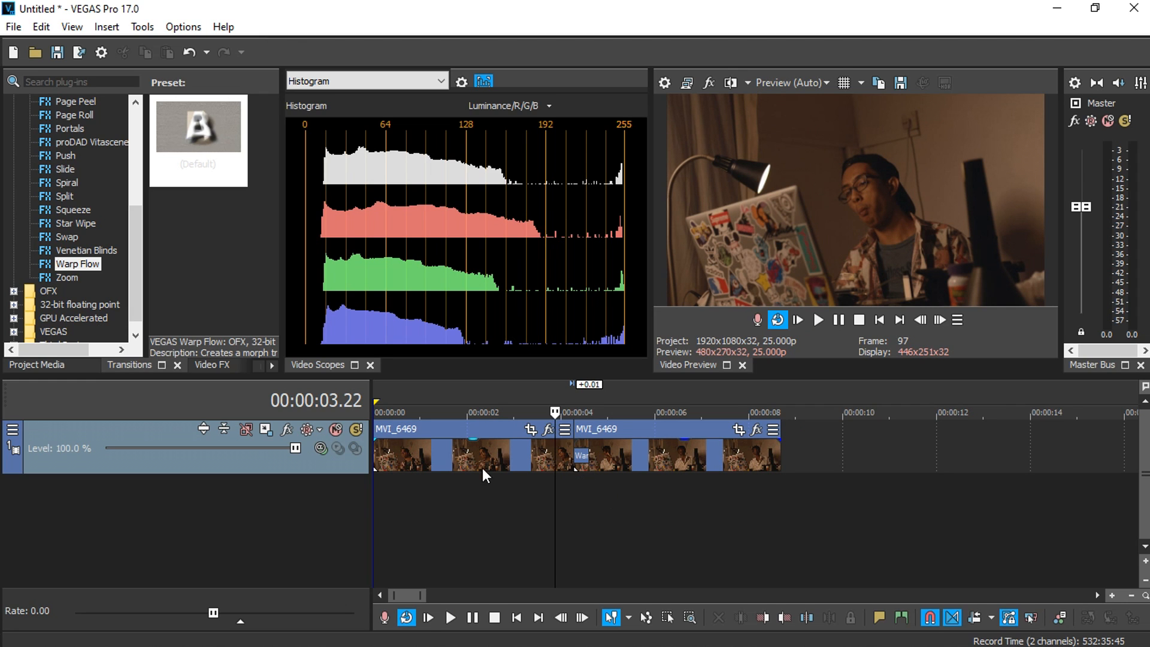
mouse_move(401, 466)
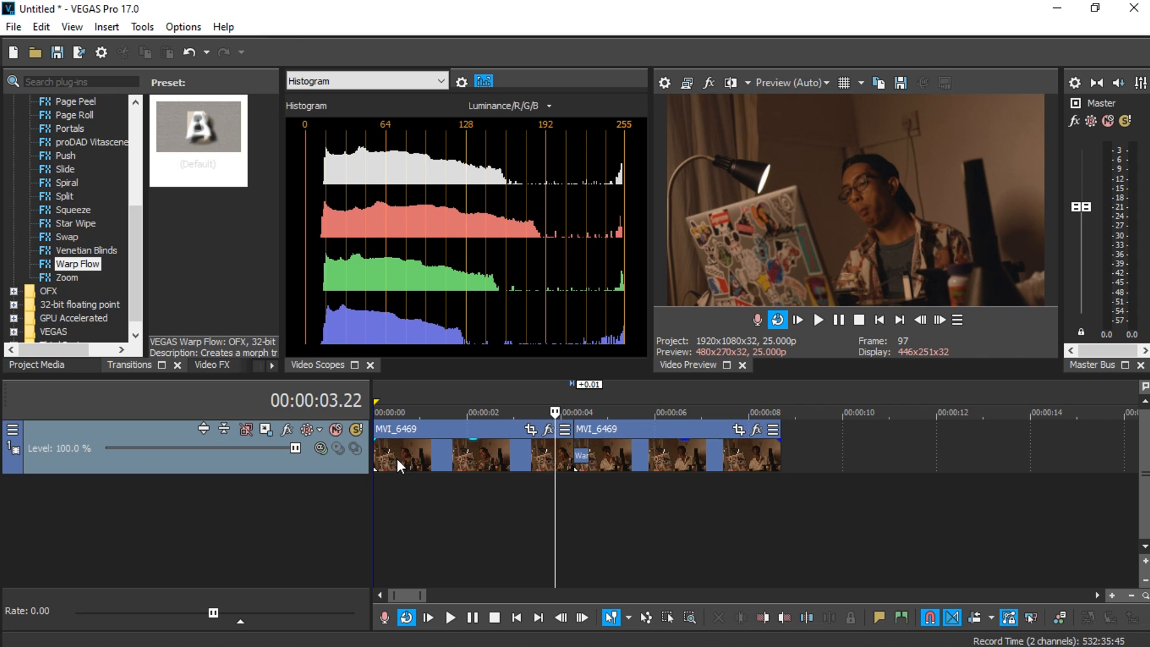
mouse_move(481, 398)
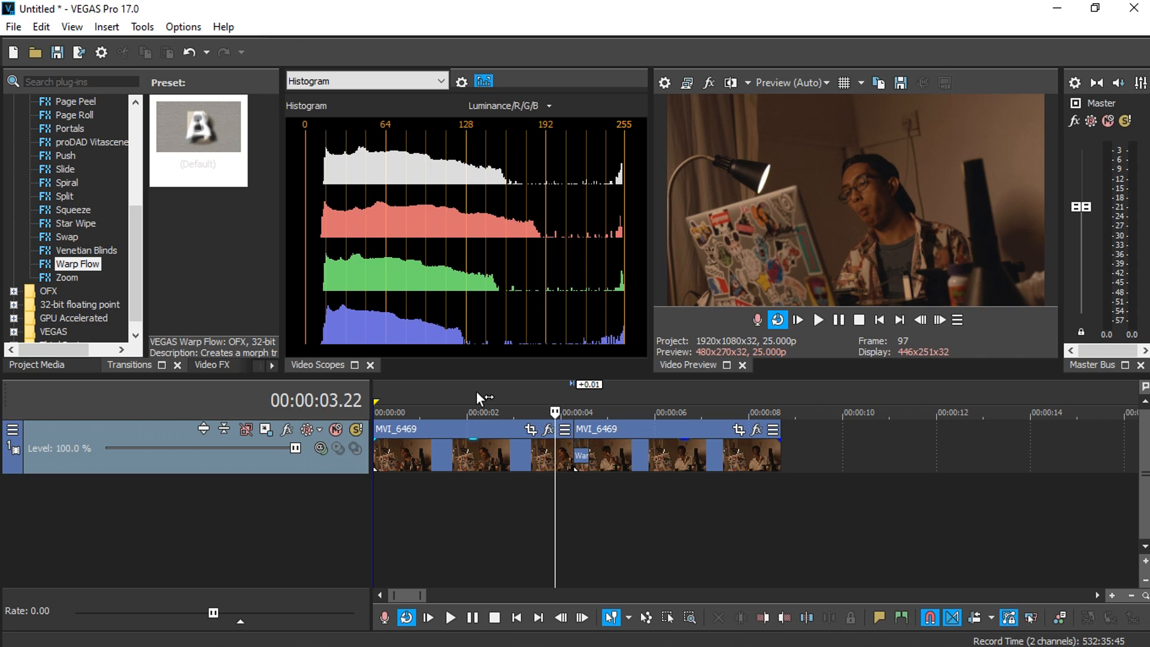
mouse_move(439, 406)
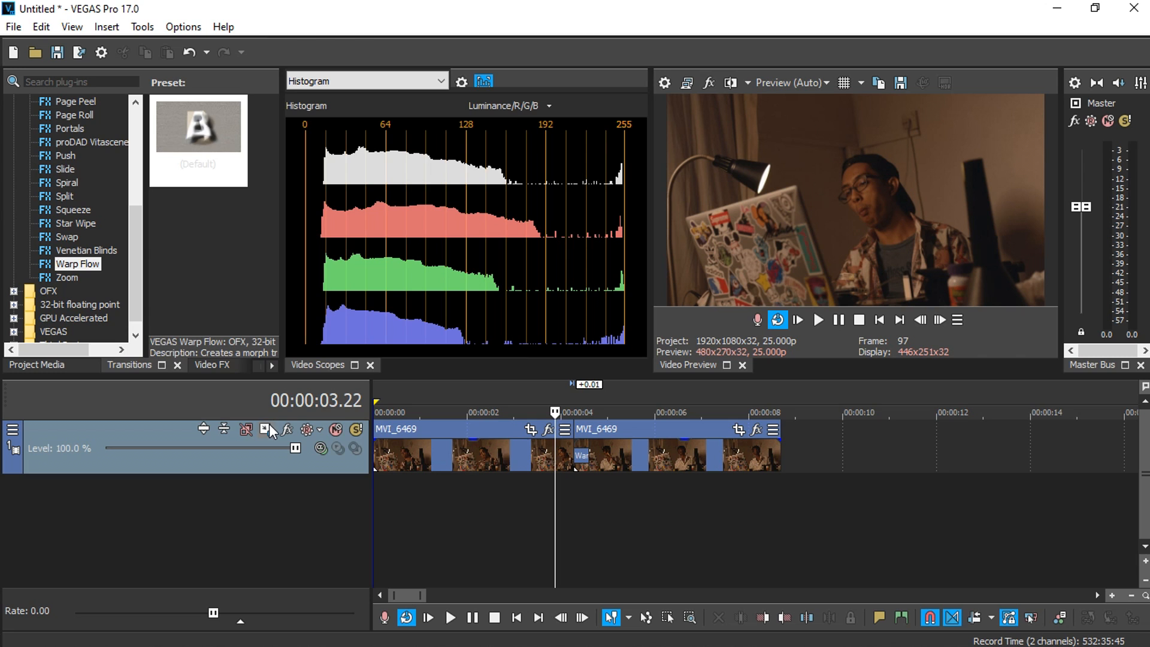
click(265, 429)
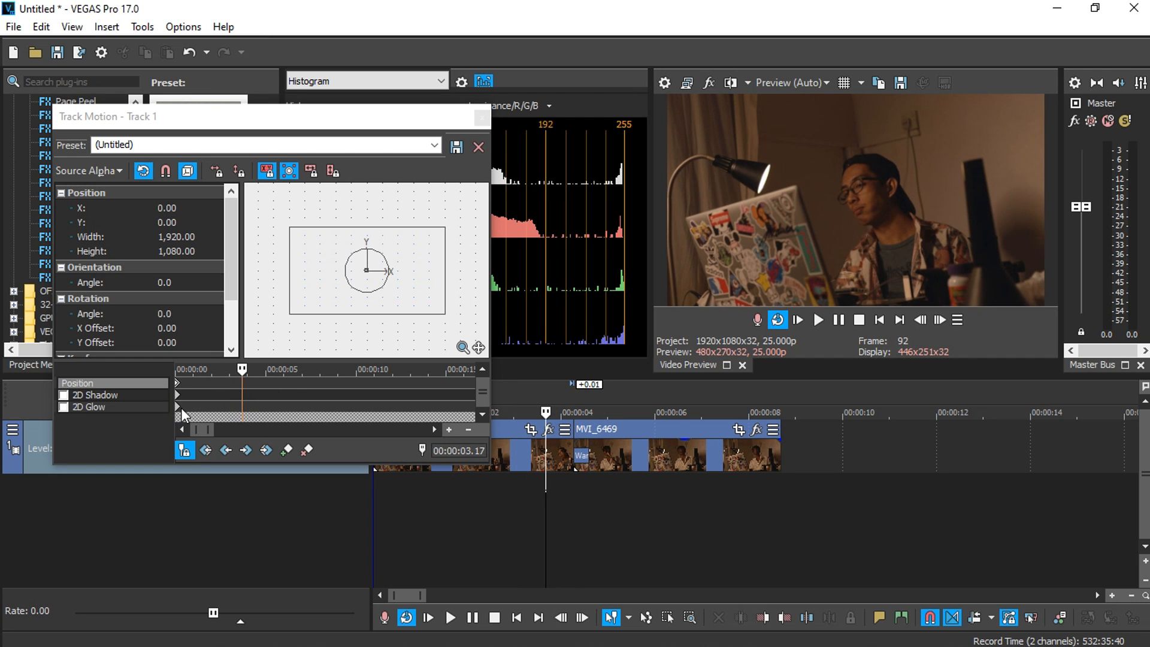
mouse_move(207, 378)
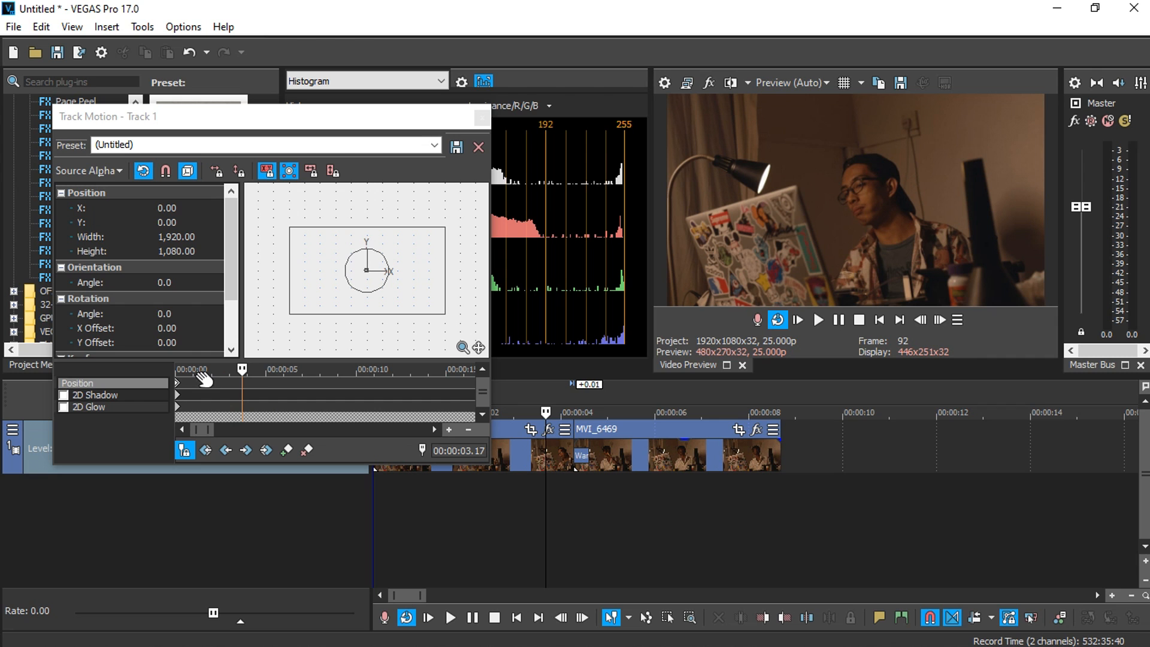
mouse_move(190, 384)
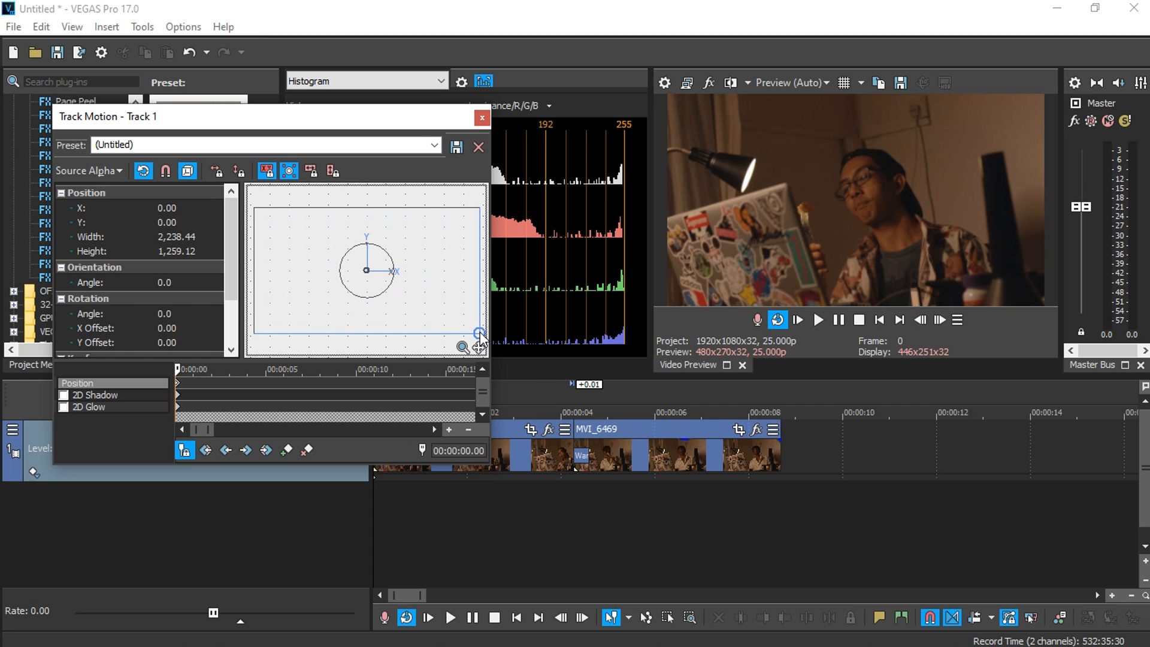
mouse_move(484, 337)
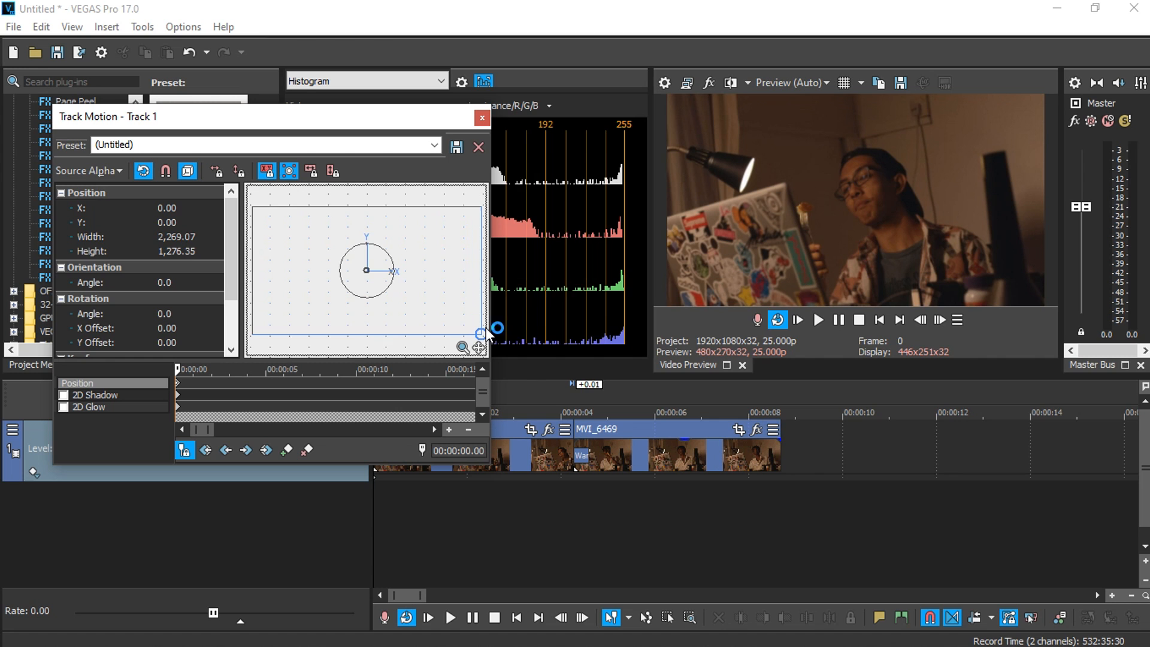
Enlarge Track 1's frame to about 2282×1284, shift it right, and move to the clip's end.
drag(367, 270, 376, 269)
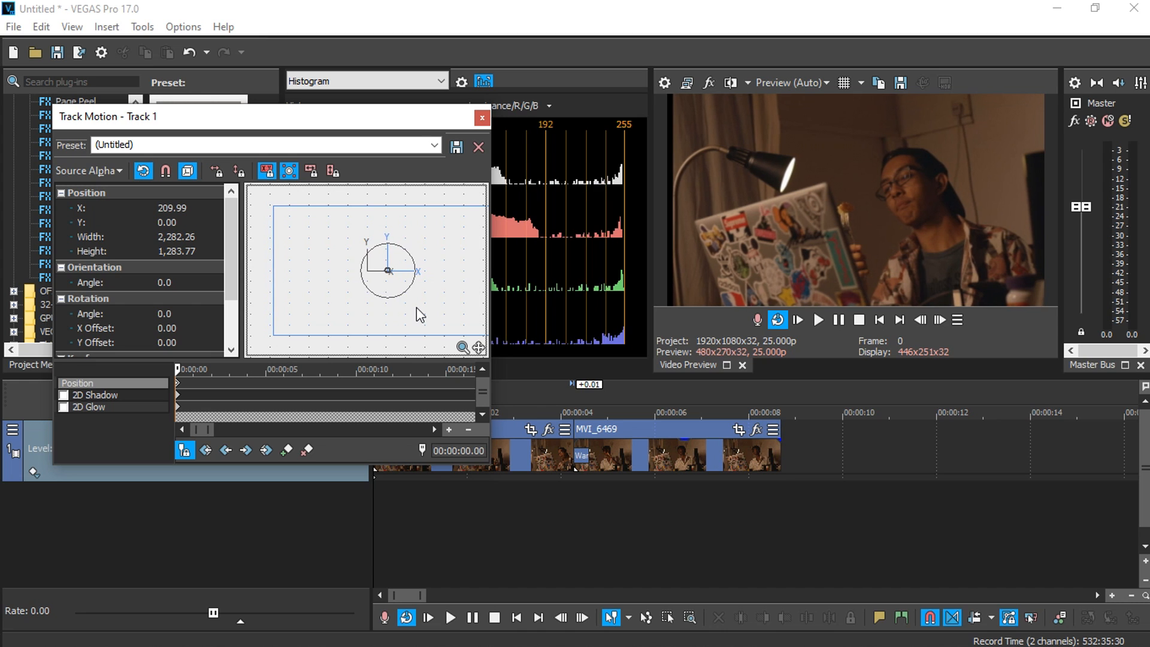
drag(387, 270, 377, 269)
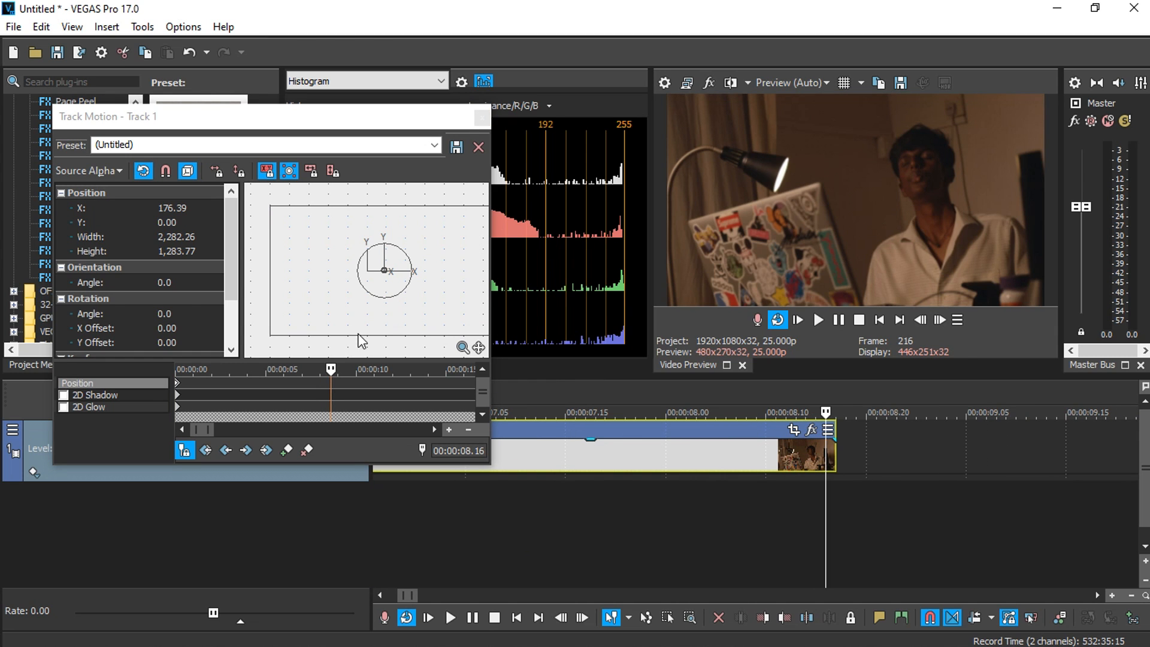
Shift the frame to X −176.39 at the clip's end as a second keyframe, then close Track Motion.
drag(383, 269, 374, 270)
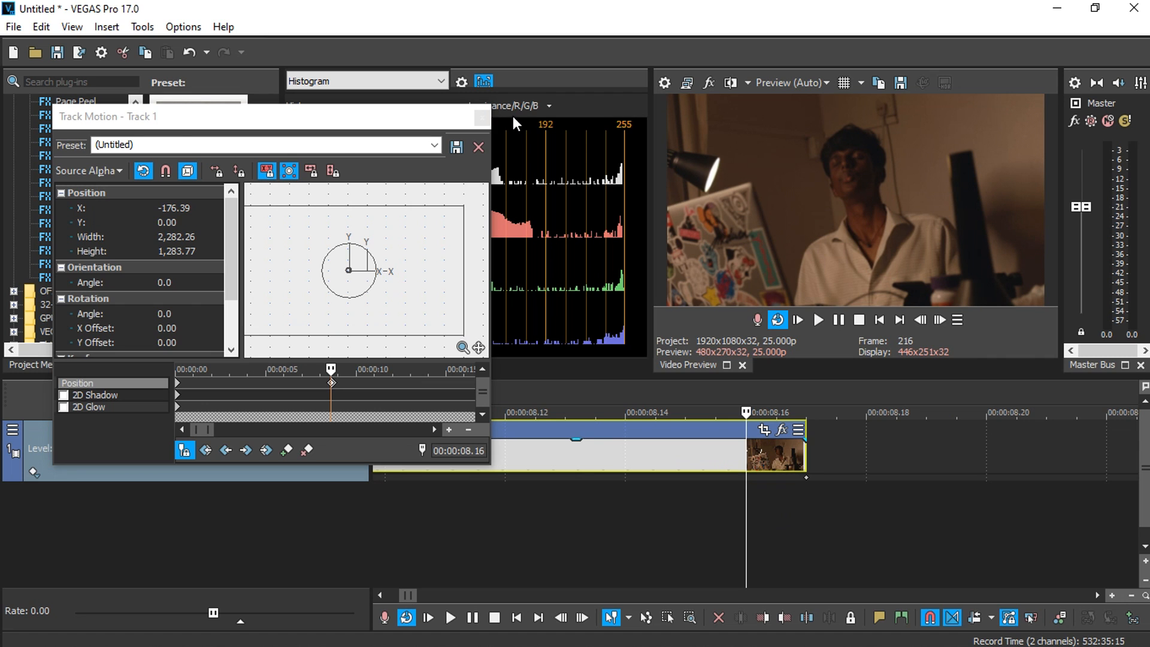
click(478, 146)
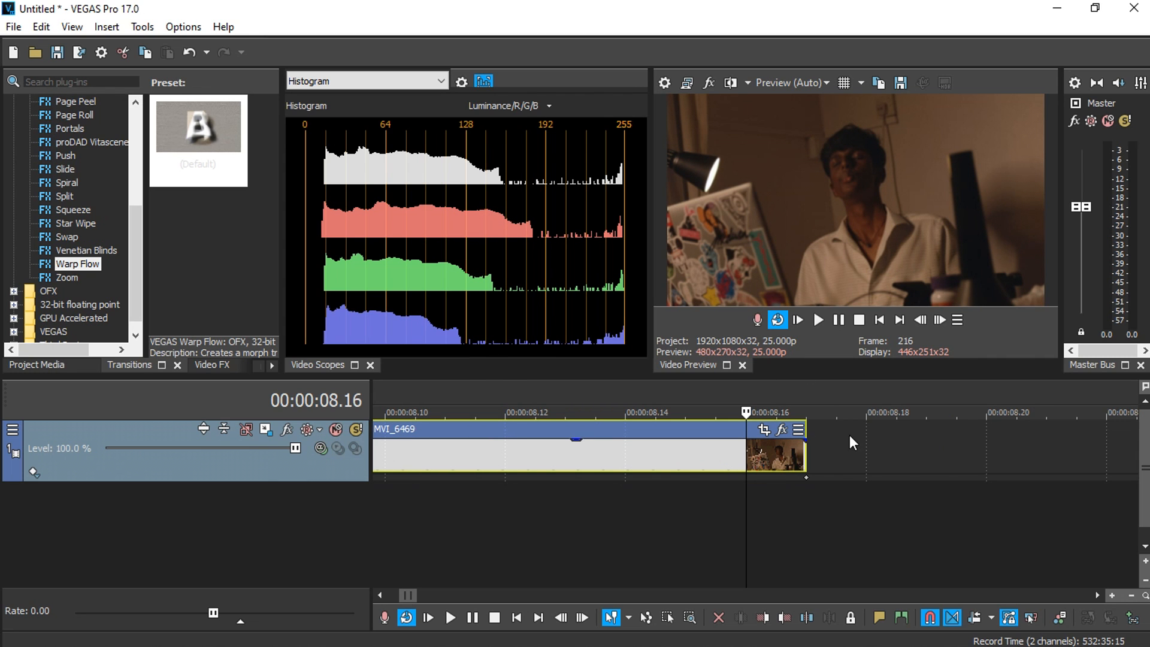